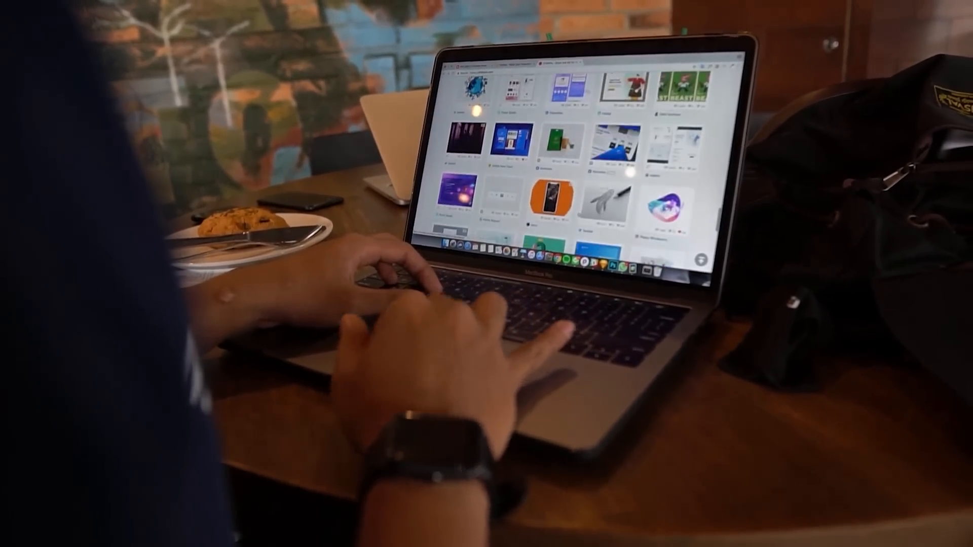
Scroll down the Analytics dashboard to view the visitor charts, top-selling products and earnings panels.
scroll(down, 3)
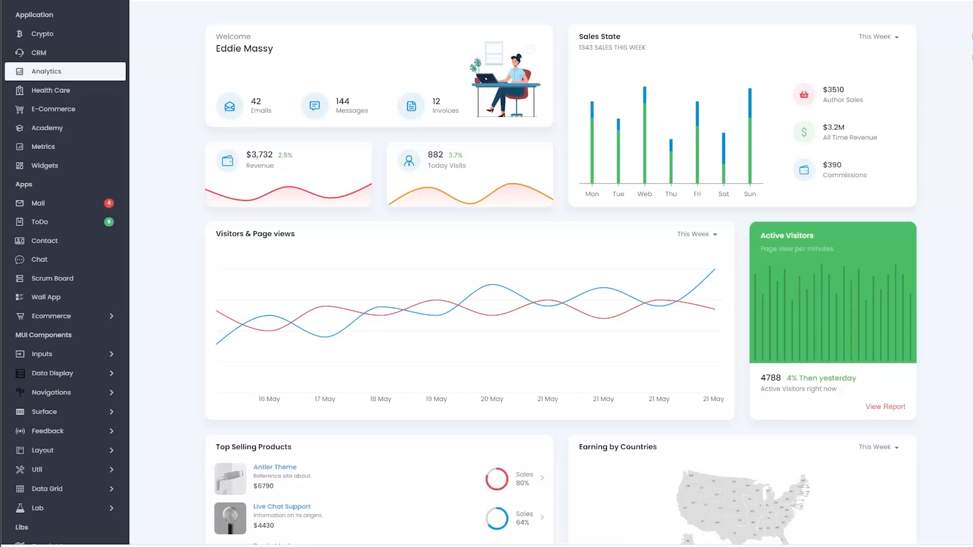
Review the Health Care dashboard down to Recent Patients, then switch to the E-Commerce dashboard.
click(50, 91)
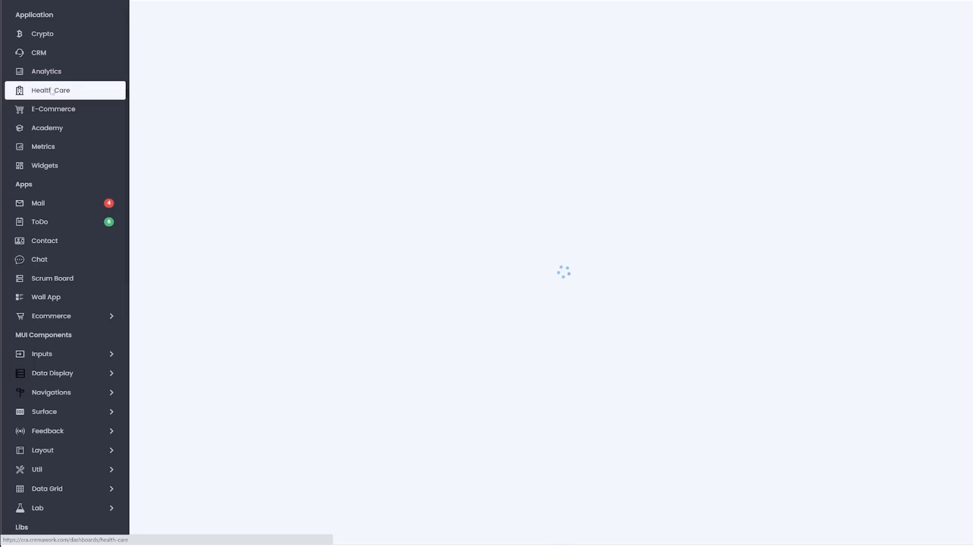
click(50, 90)
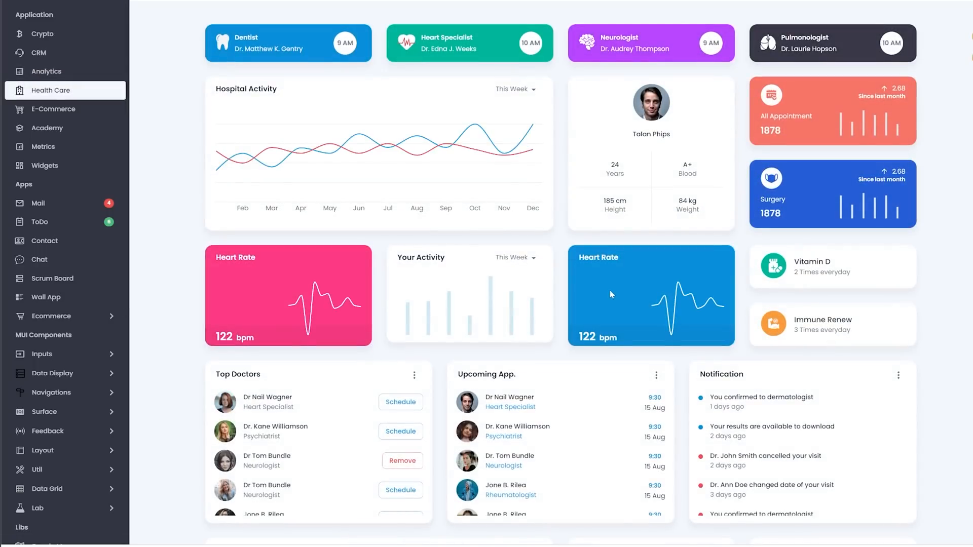
scroll(down, 3)
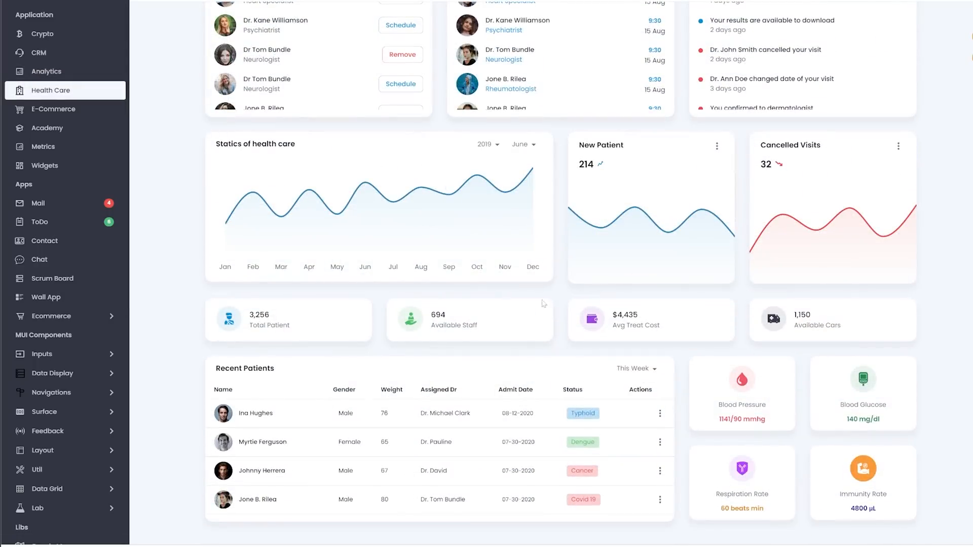
click(53, 109)
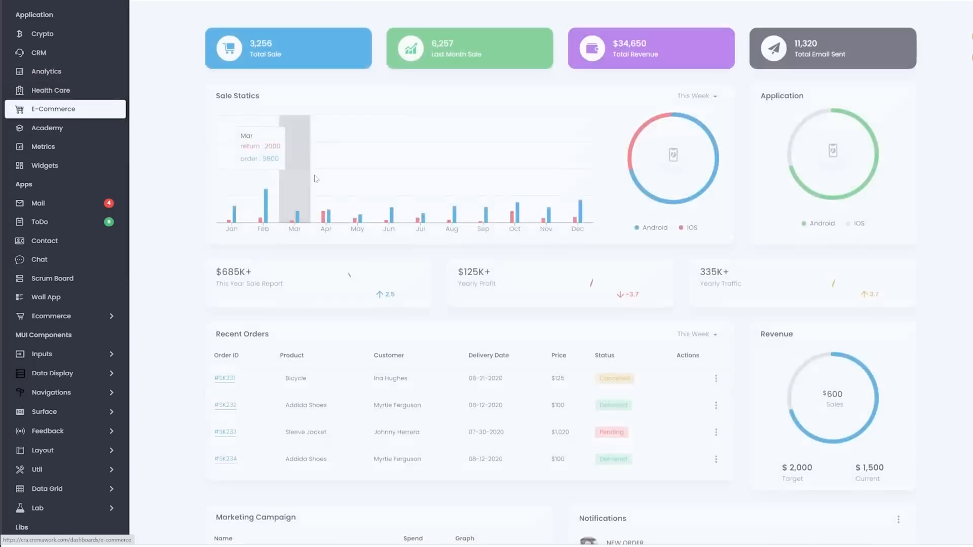